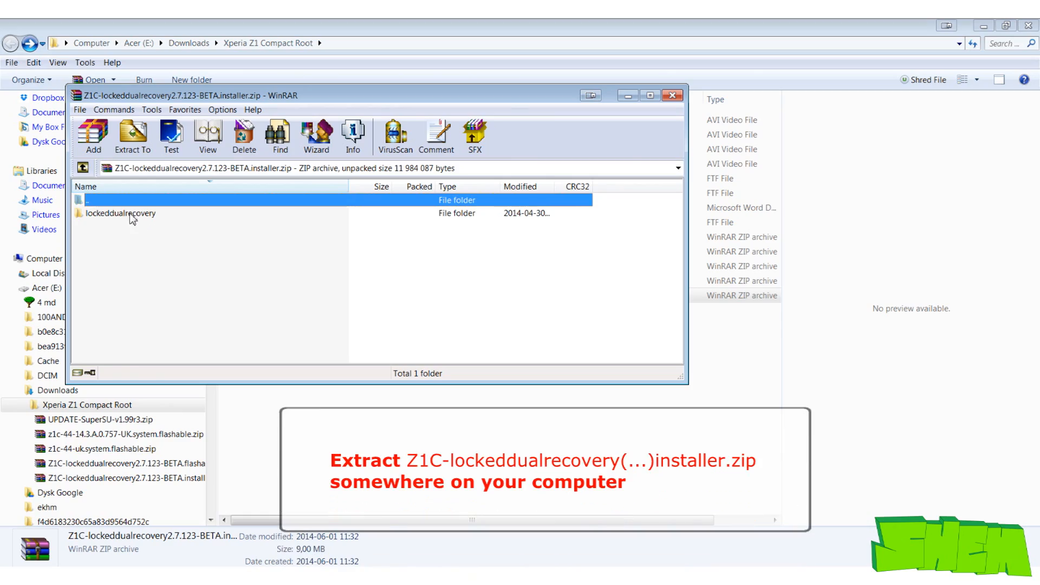
- Select the lockeddualrecovery folder and launch install.bat, choosing option 3 for an unrooted ROM
{"action": "left_click", "coordinate": [671, 94]}
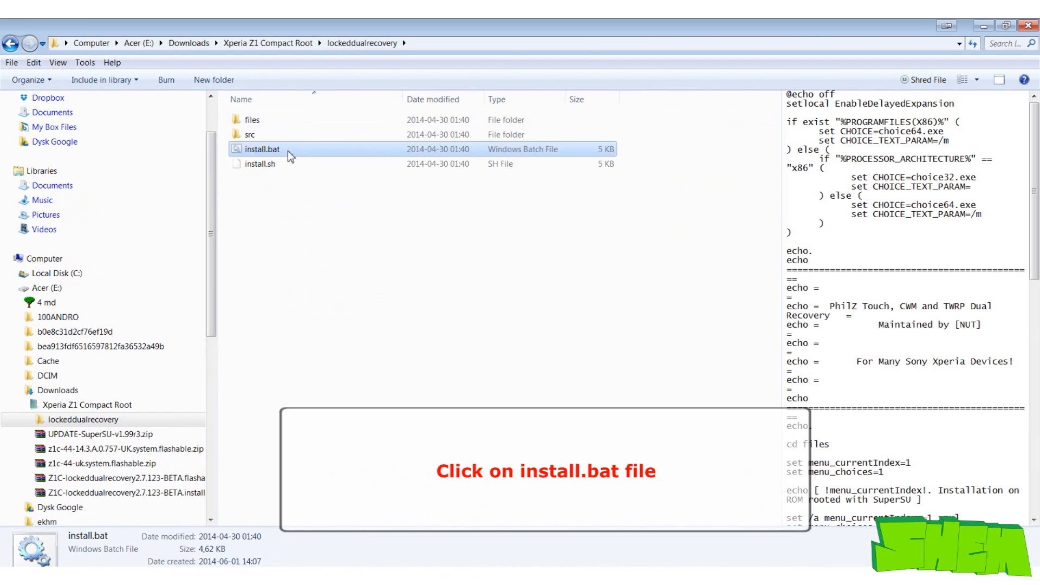
{"action": "double_click", "coordinate": [261, 149]}
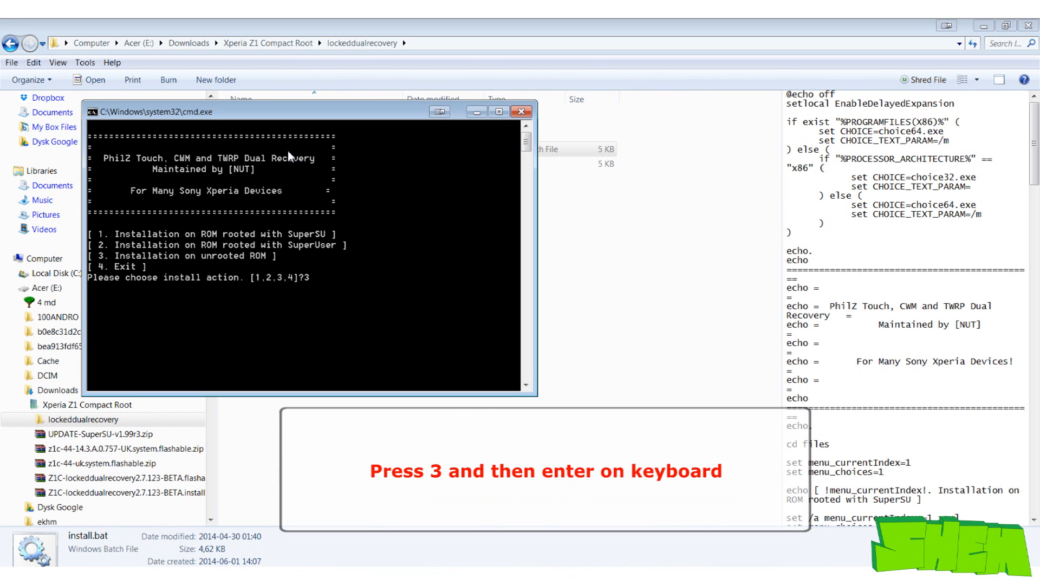